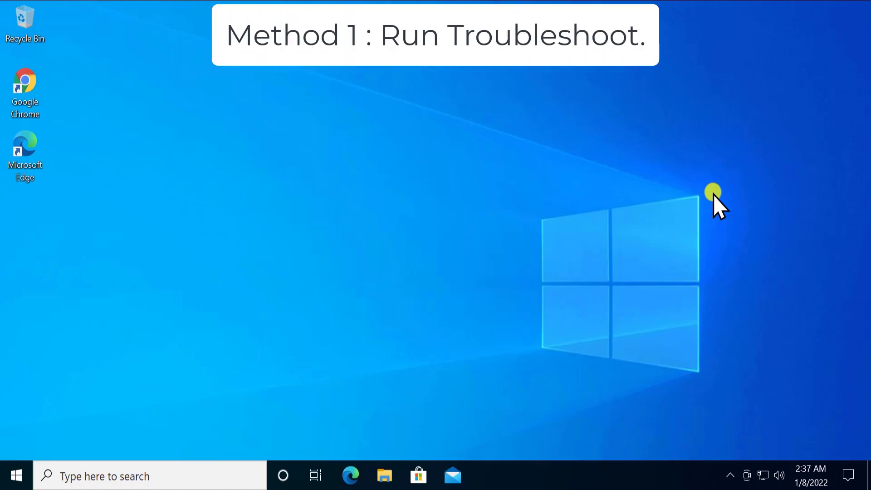
mouse_move(15, 476)
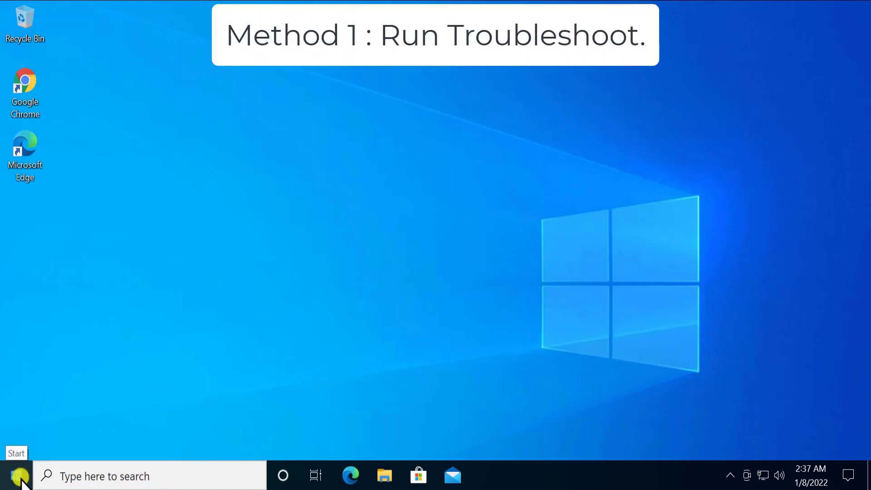
Open the Start menu to reach Windows Settings
click(14, 476)
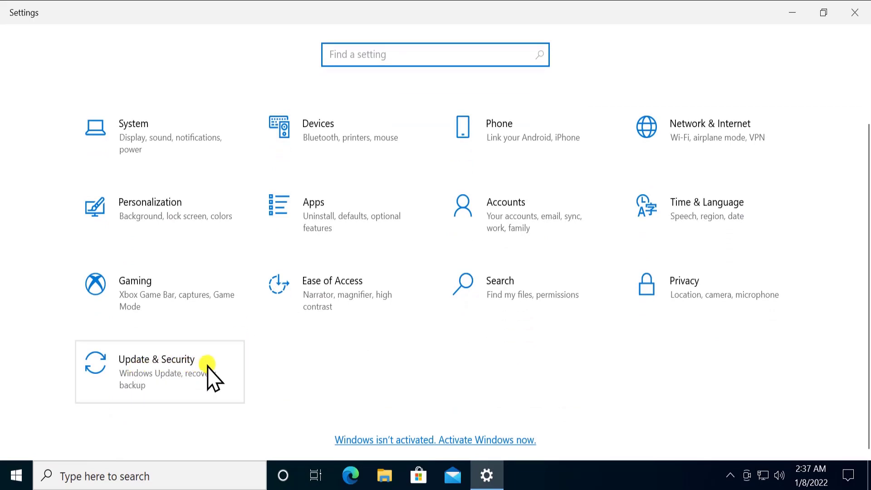
Go to Update & Security > Troubleshoot > Additional troubleshooters, selecting Windows Update
click(157, 371)
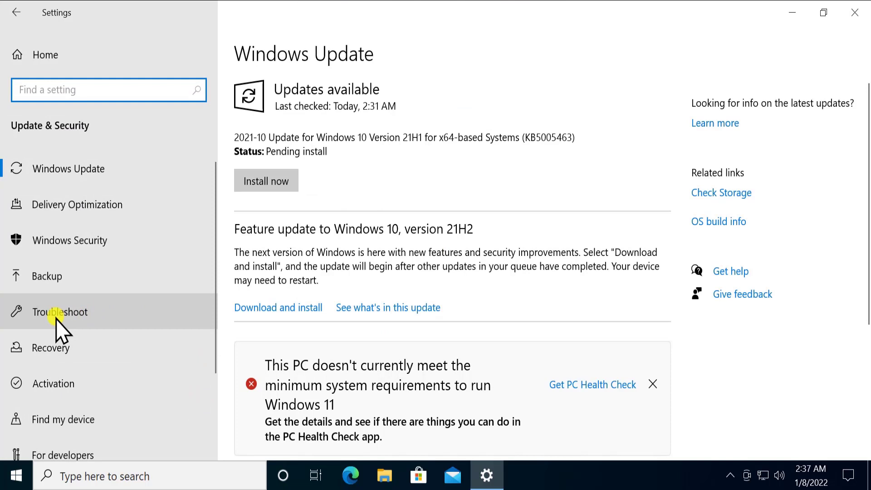
click(59, 312)
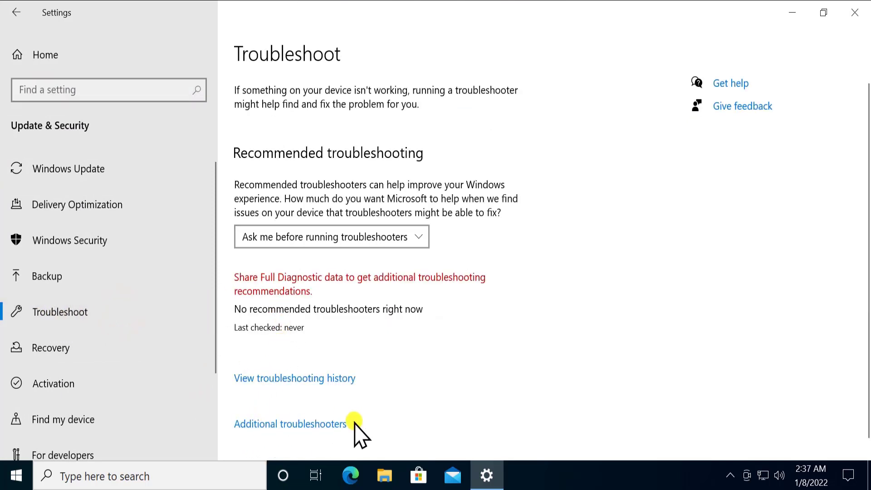
click(290, 423)
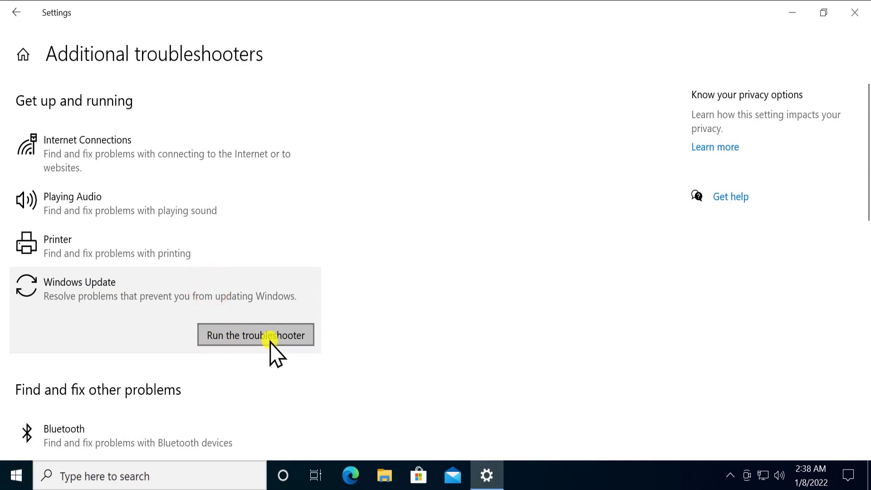
Run the Windows Update troubleshooter and close it after it finds no problem
click(256, 335)
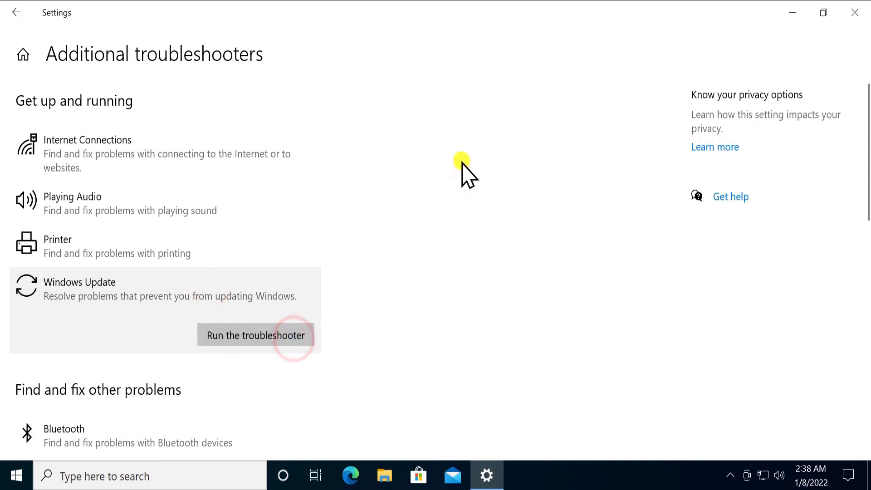
click(255, 335)
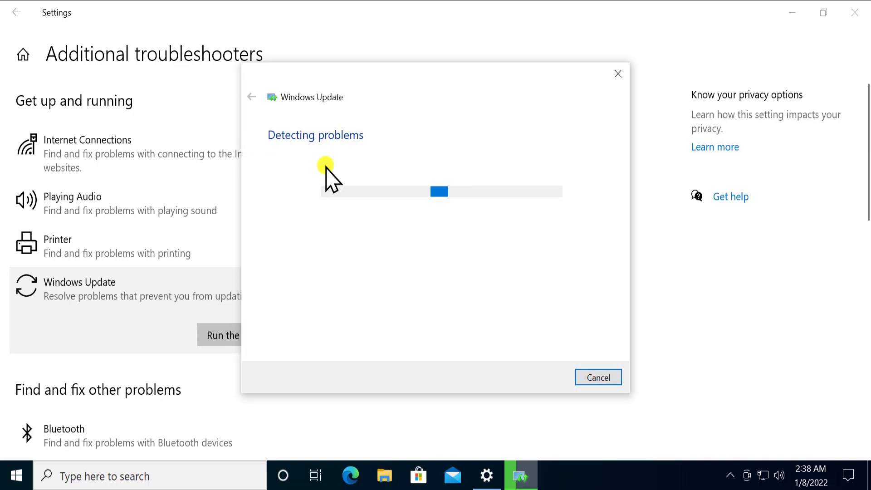
mouse_move(389, 155)
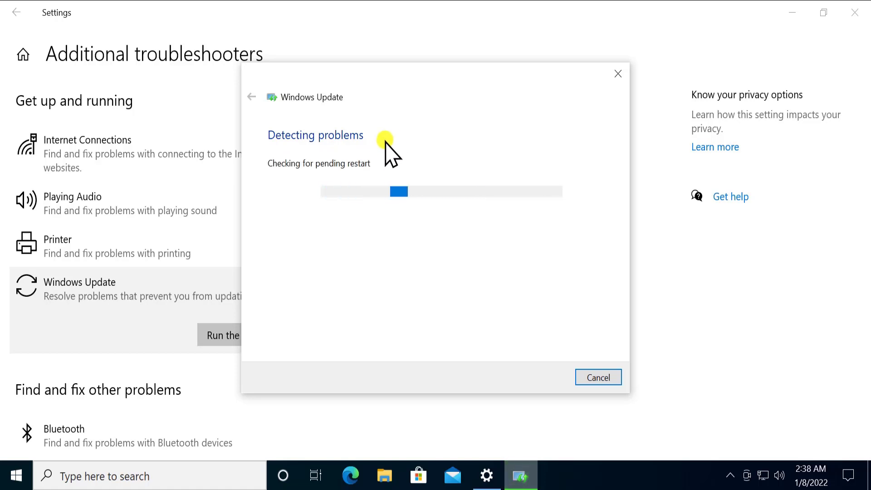
mouse_move(452, 260)
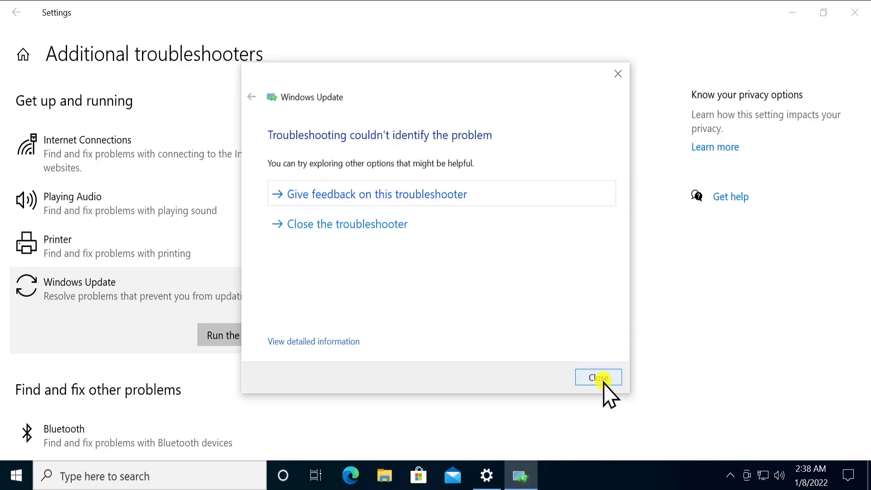
click(597, 377)
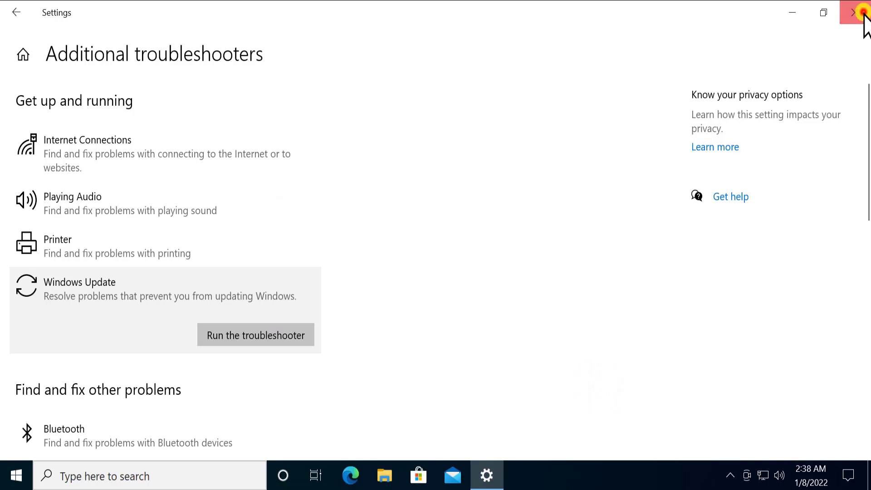
Close the Settings window and open the taskbar search box
click(860, 12)
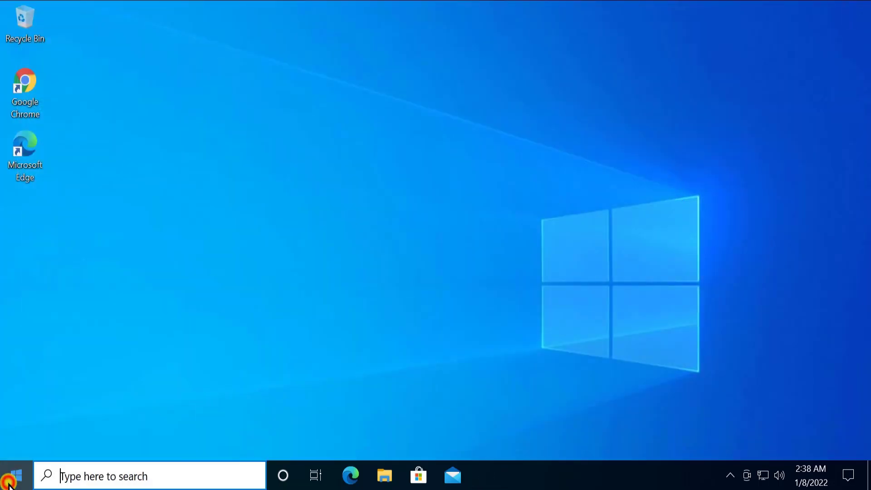
click(11, 475)
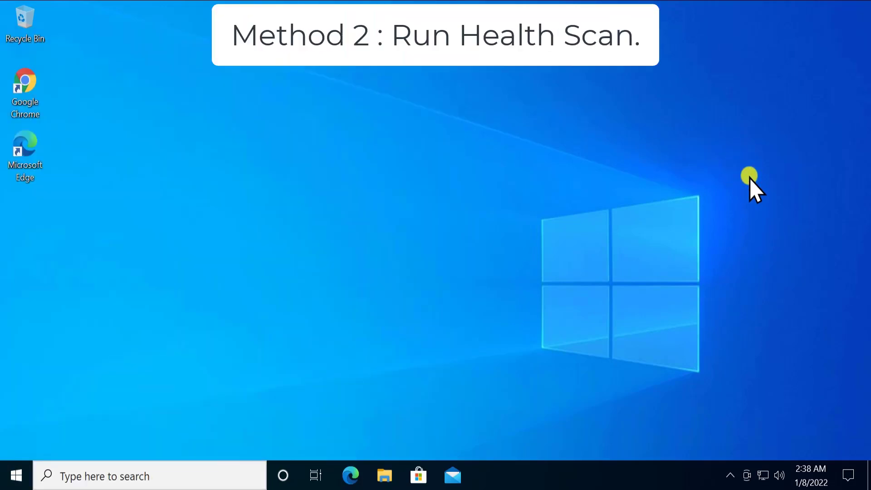
mouse_move(771, 154)
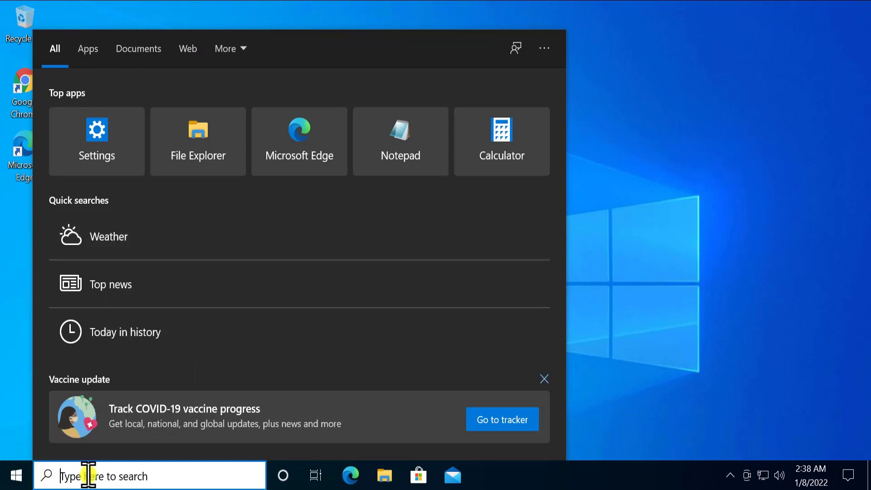
Search 'cmd' and launch Command Prompt as administrator, approving the UAC prompt
text(cmd)
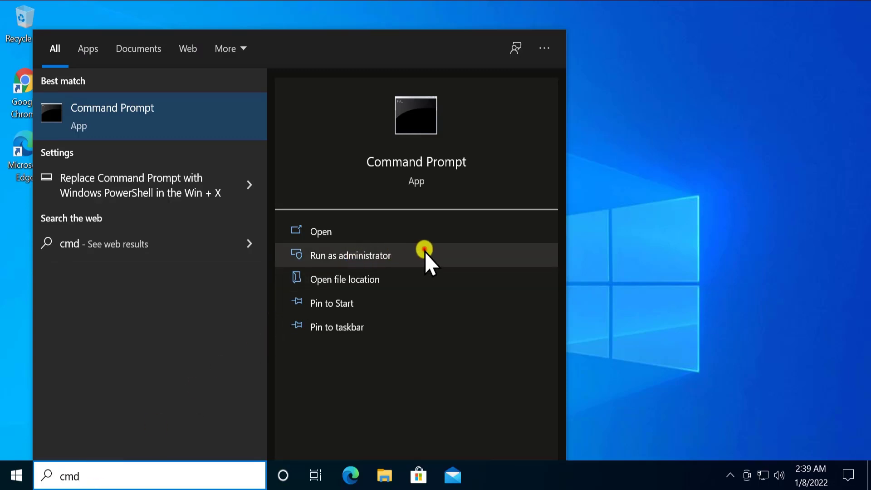
click(351, 255)
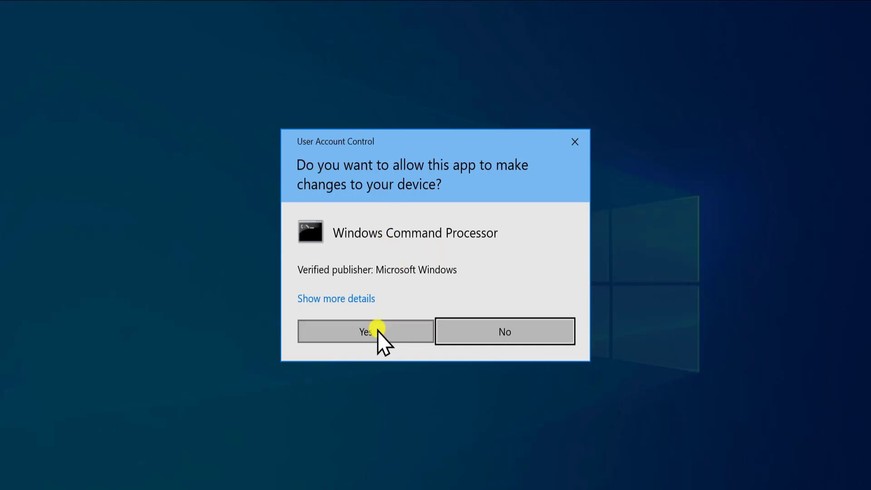
click(366, 331)
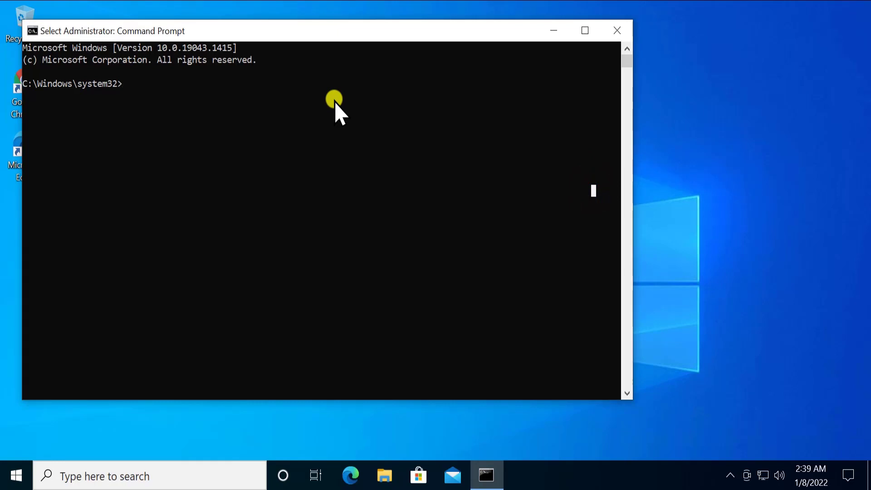
Run 'sfc /scannow' in Command Prompt, then close the window after the scan
text(sf)
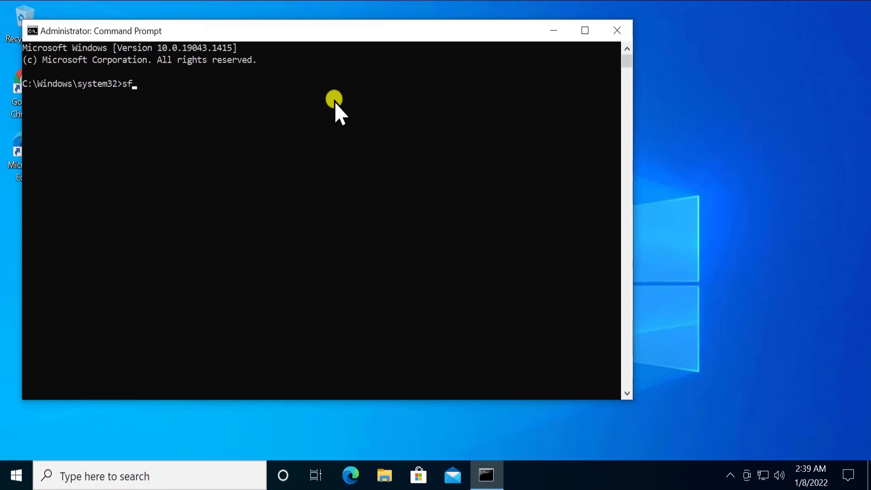
text(c)
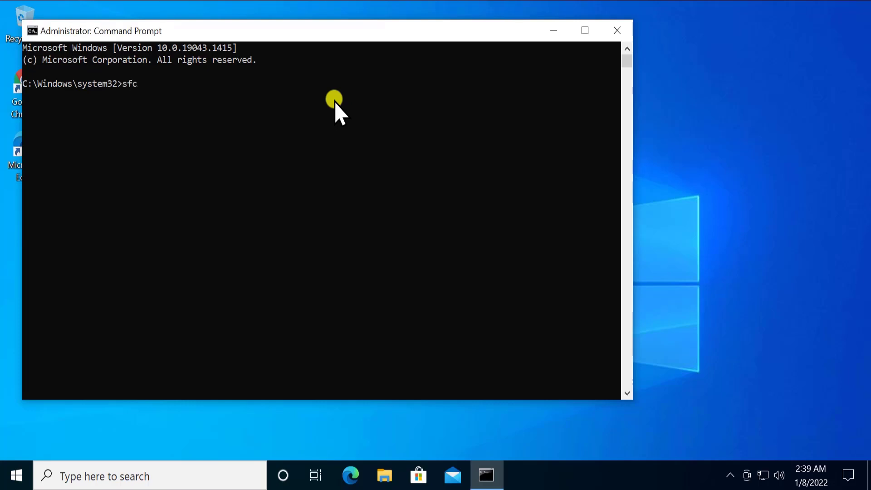
text(/scann)
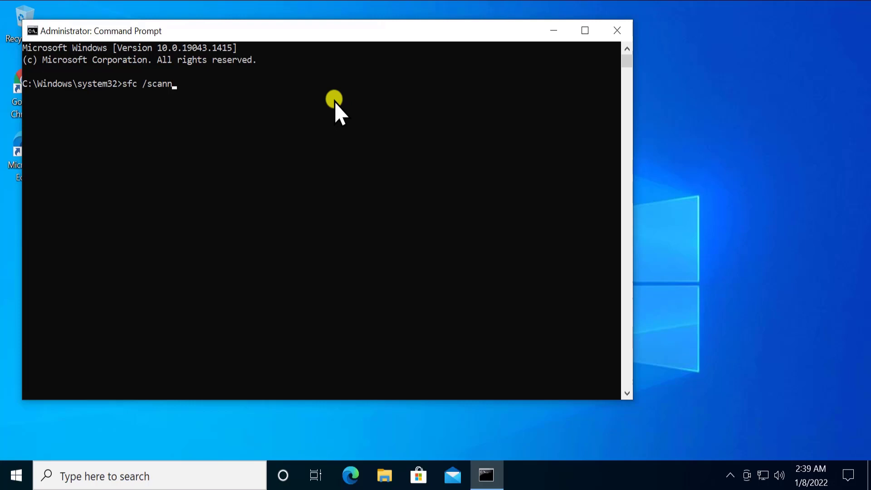
text(ow)
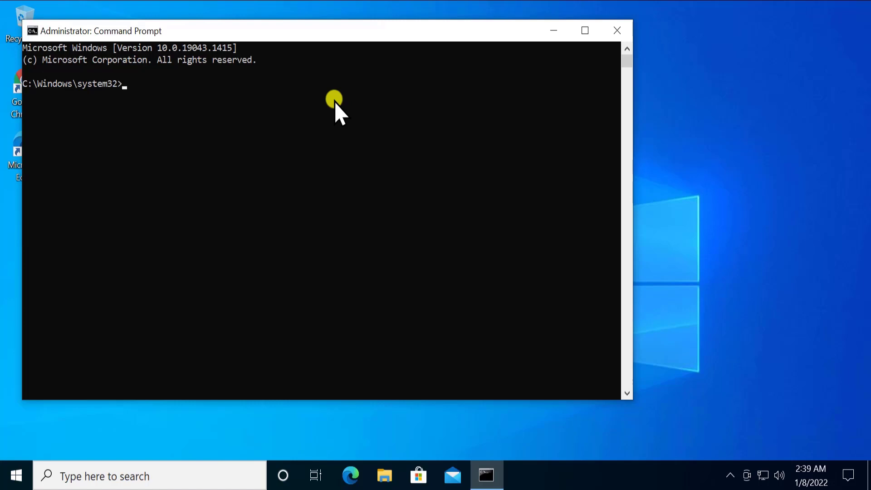
click(616, 30)
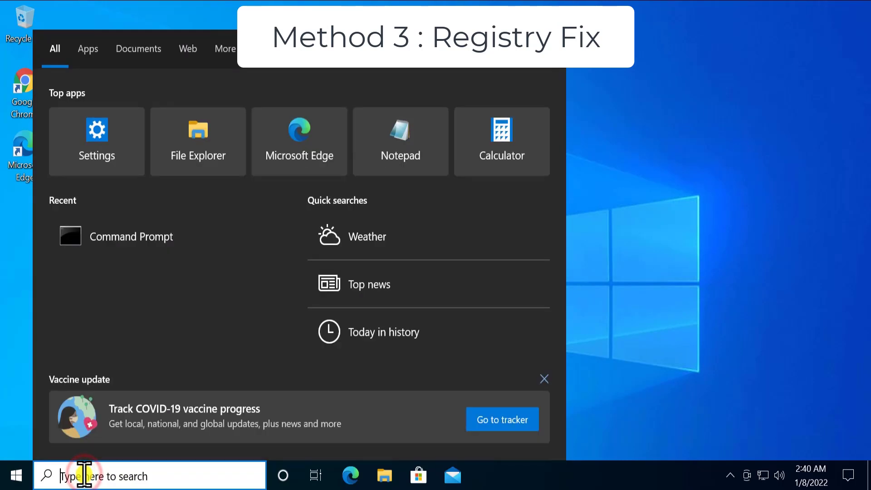
Search 'regedit' and launch Registry Editor as administrator, approving the prompt
text(regis)
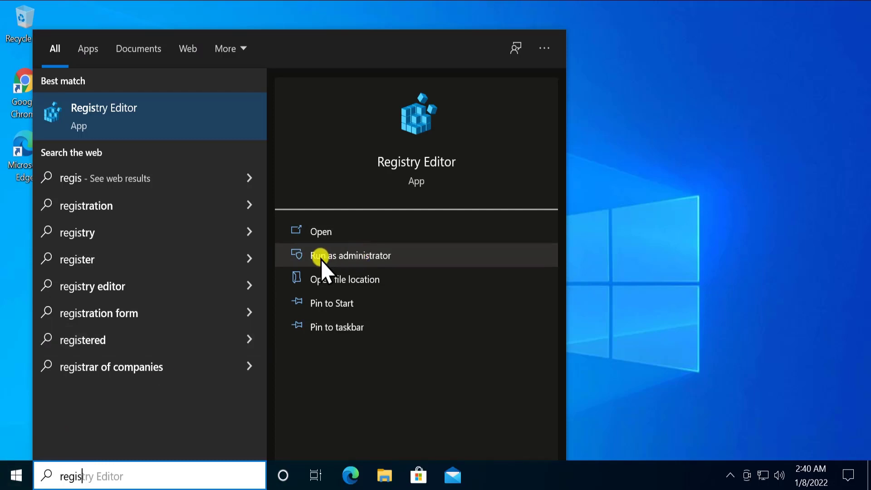
click(350, 256)
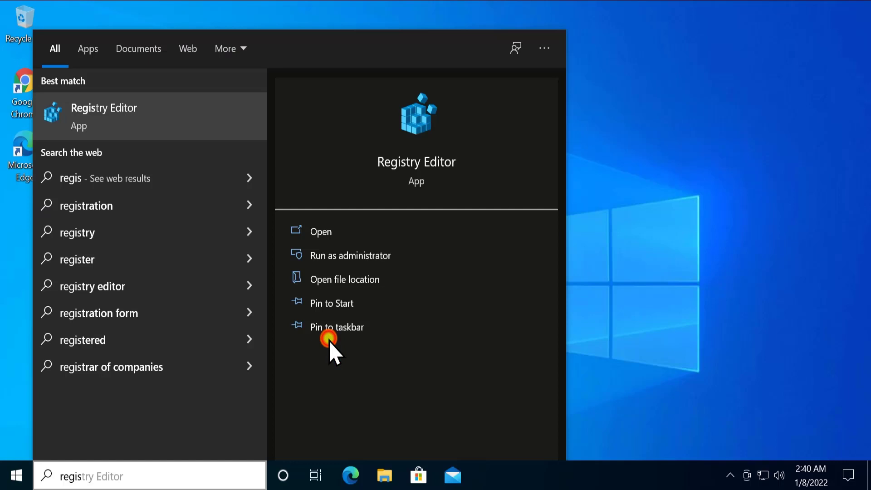
click(321, 232)
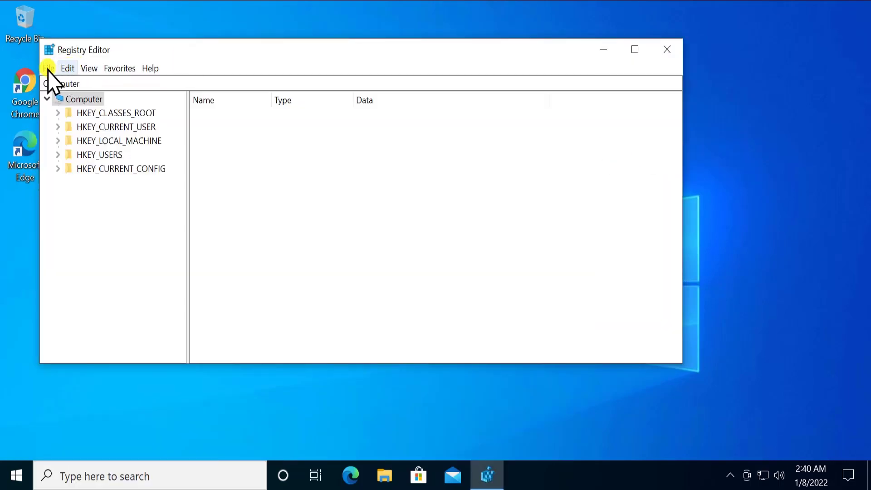
Export the entire registry to the Desktop as 'backup'
click(49, 67)
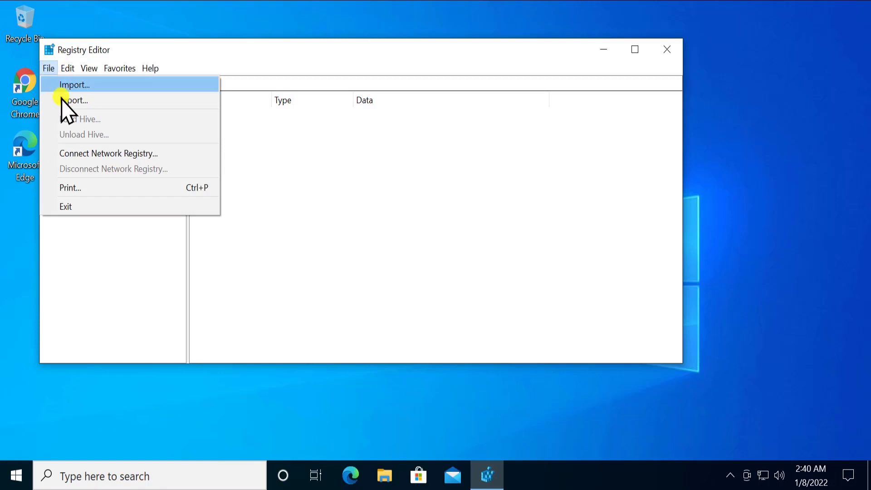
click(76, 100)
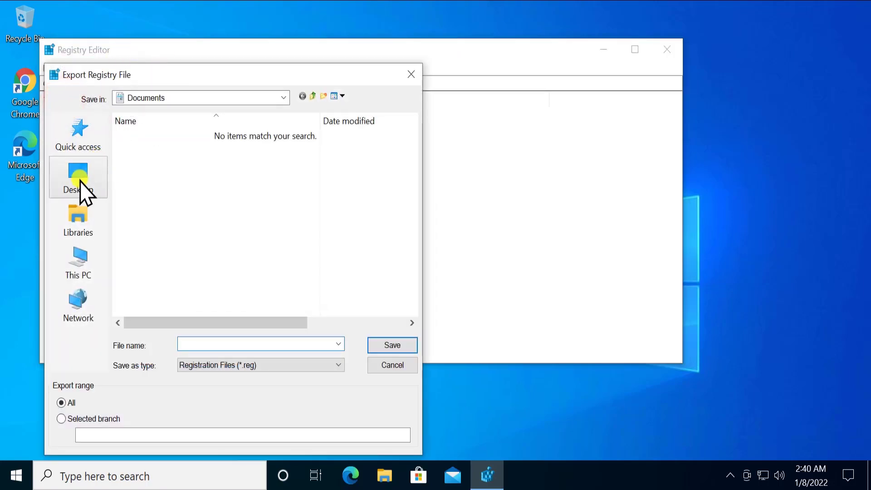
click(77, 177)
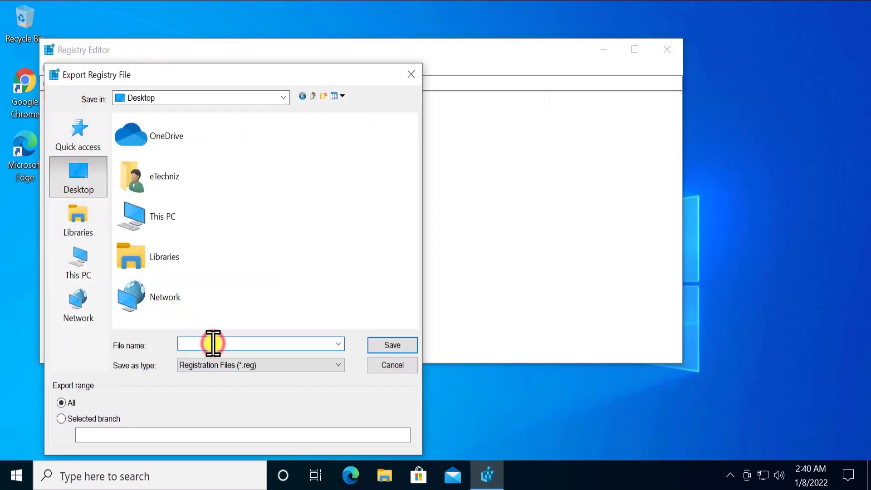
text(b)
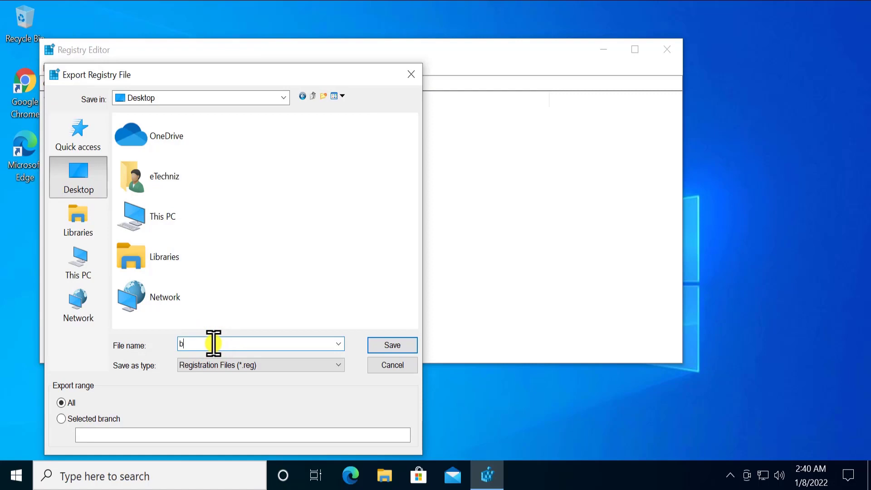
text(ackup)
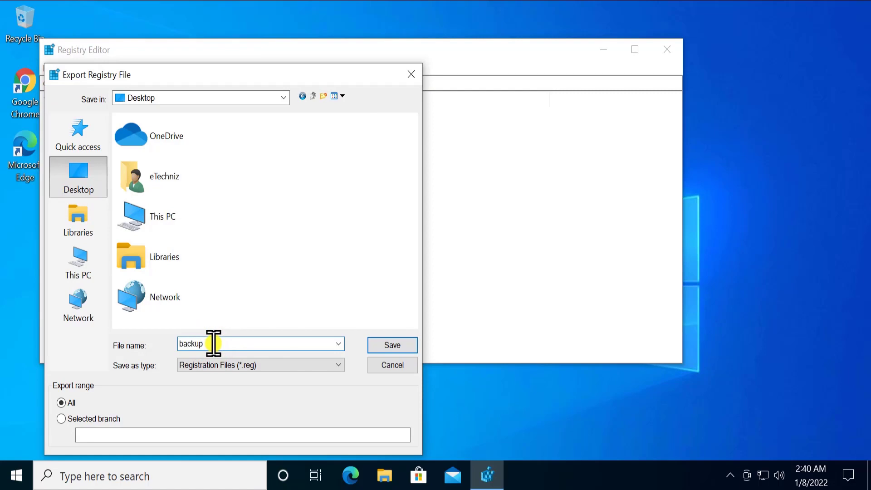
click(391, 345)
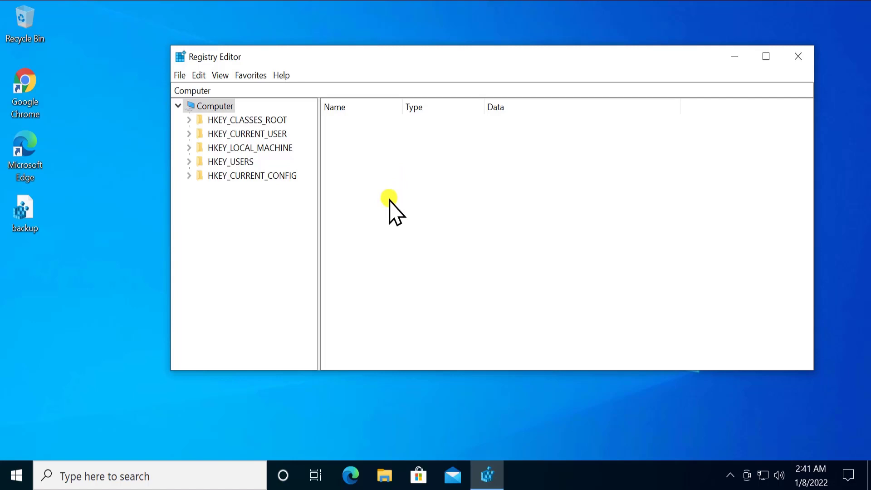
mouse_move(242, 272)
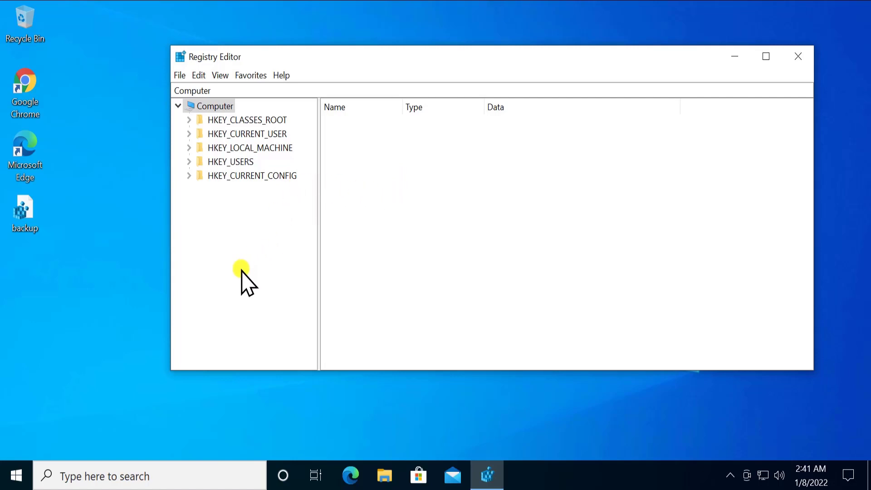
mouse_move(251, 287)
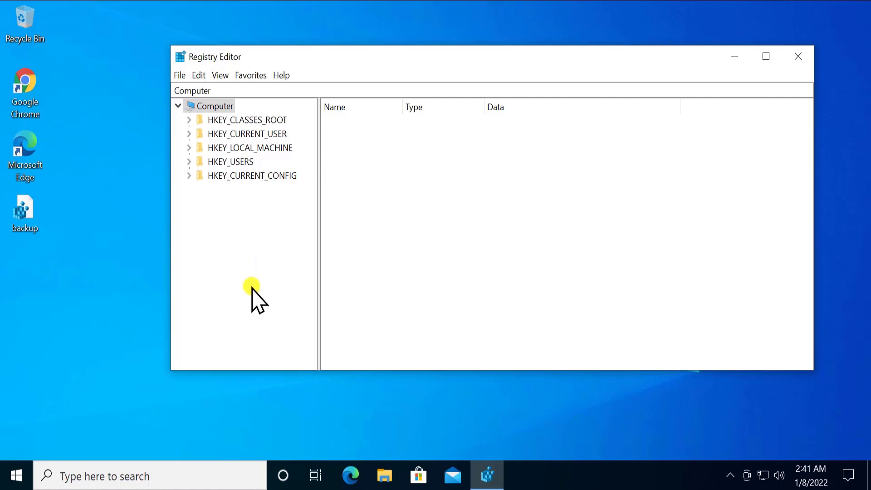
mouse_move(359, 55)
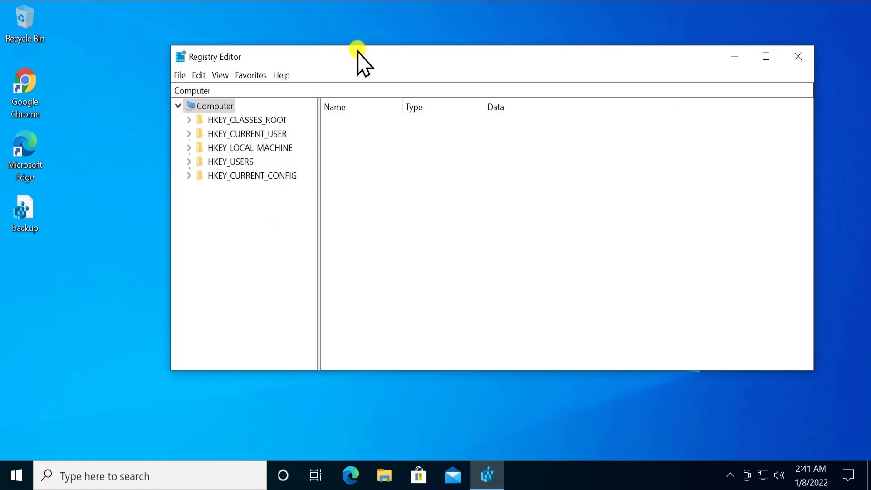
mouse_move(247, 119)
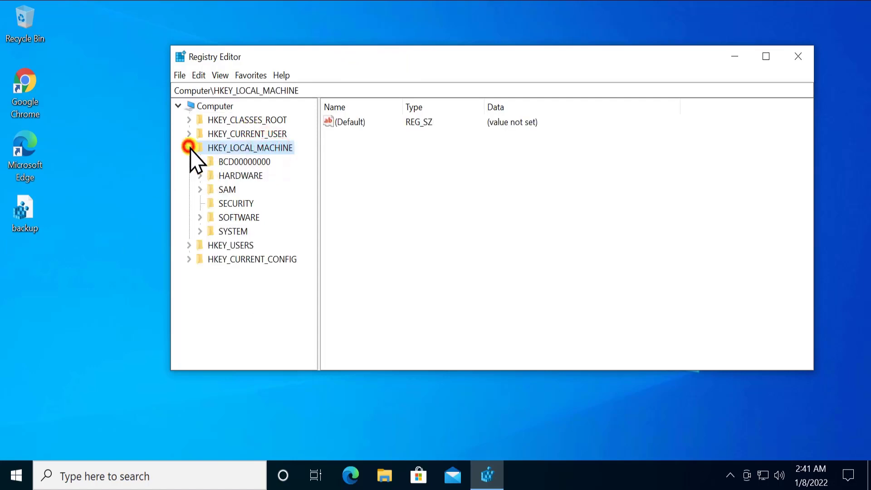
Expand HKEY_LOCAL_MACHINE\SOFTWARE\Microsoft and widen the key tree pane
click(189, 147)
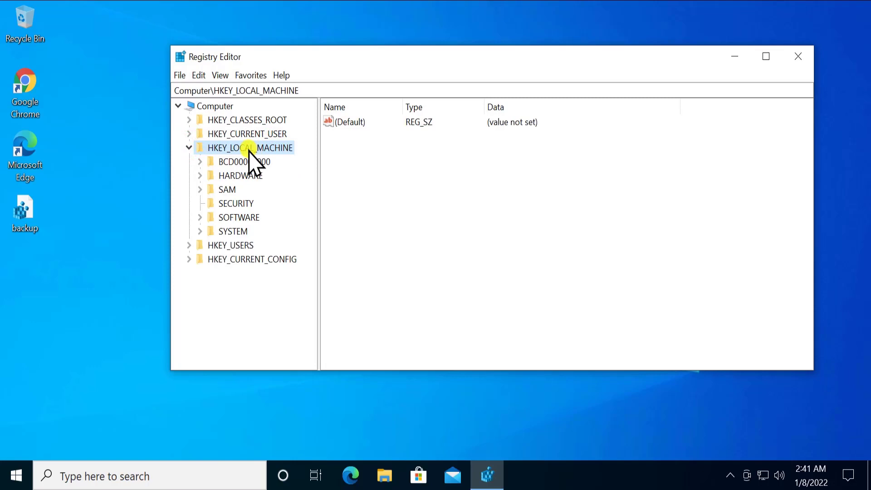
click(238, 217)
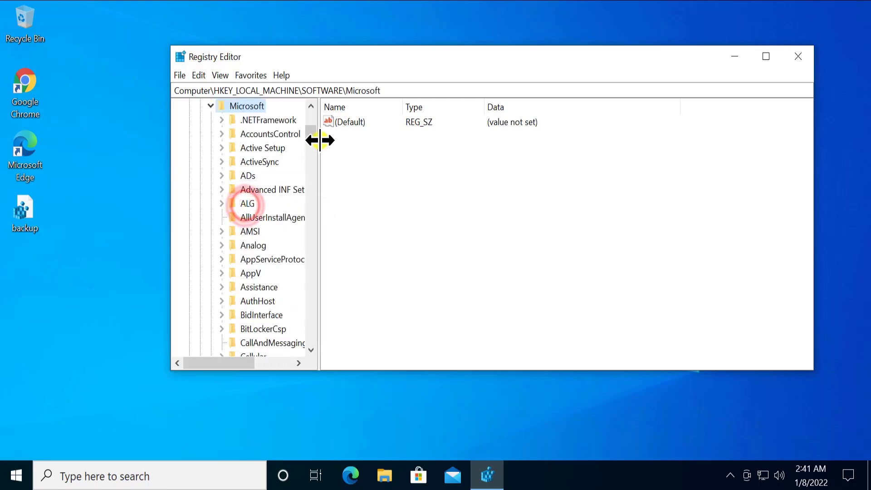
drag(320, 140, 367, 140)
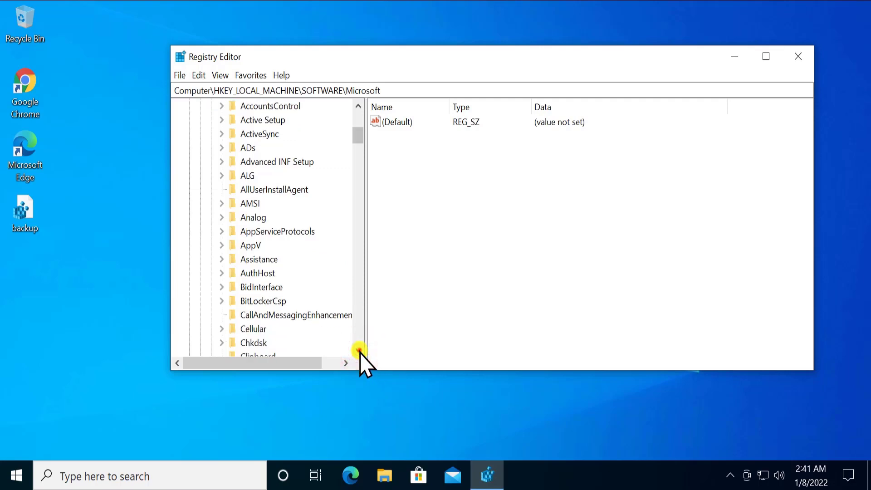
click(297, 301)
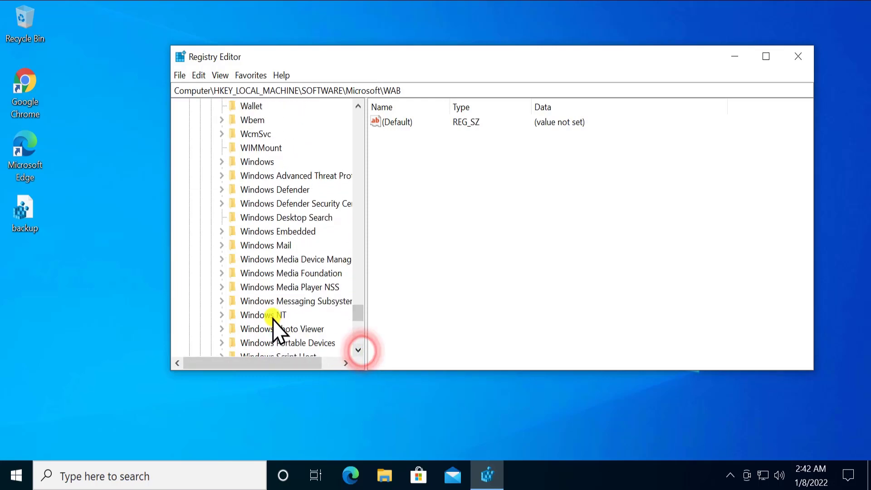
Expand Windows NT\CurrentVersion and open its Schedule subkey
click(263, 315)
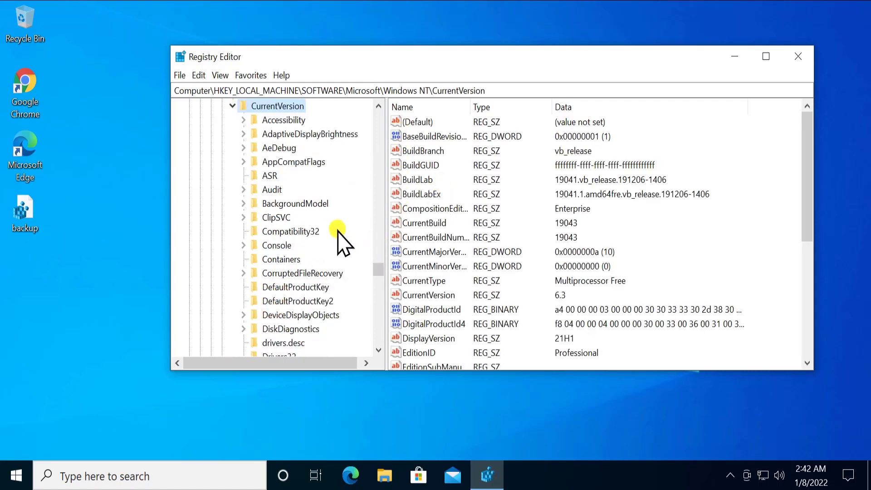
mouse_move(317, 115)
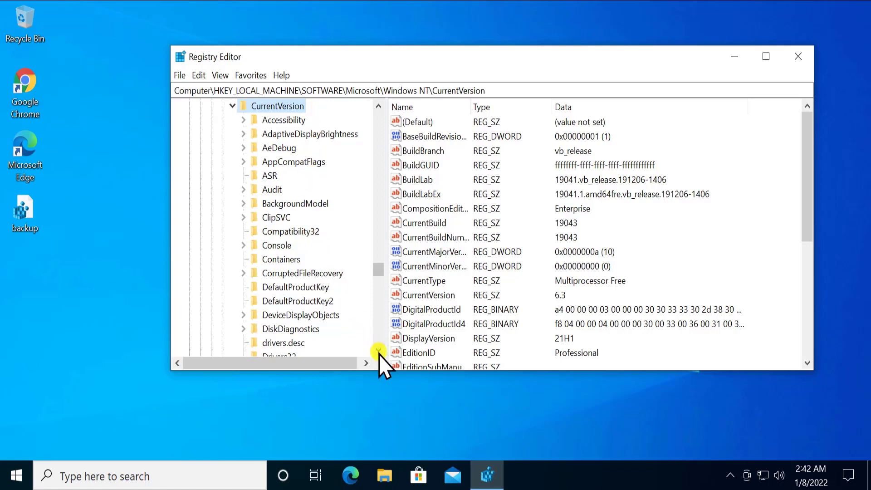
click(293, 161)
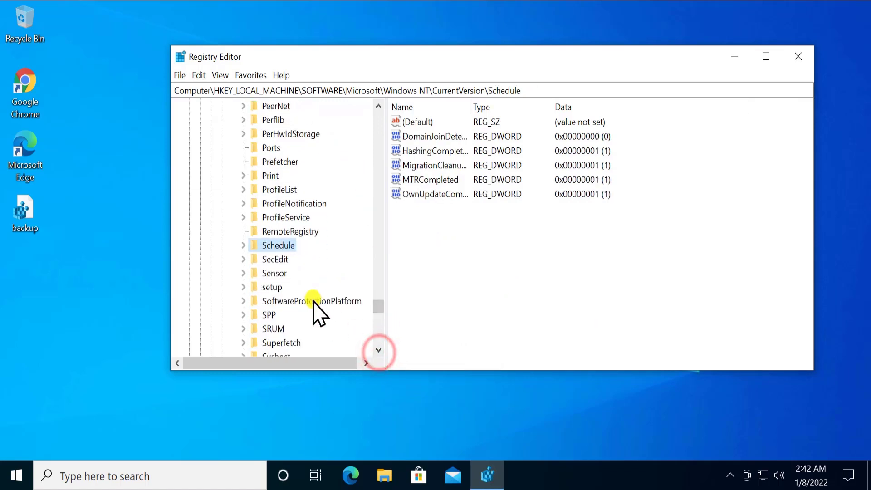
Set the SkipRearm DWORD under SoftwareProtectionPlatform to 1
click(312, 300)
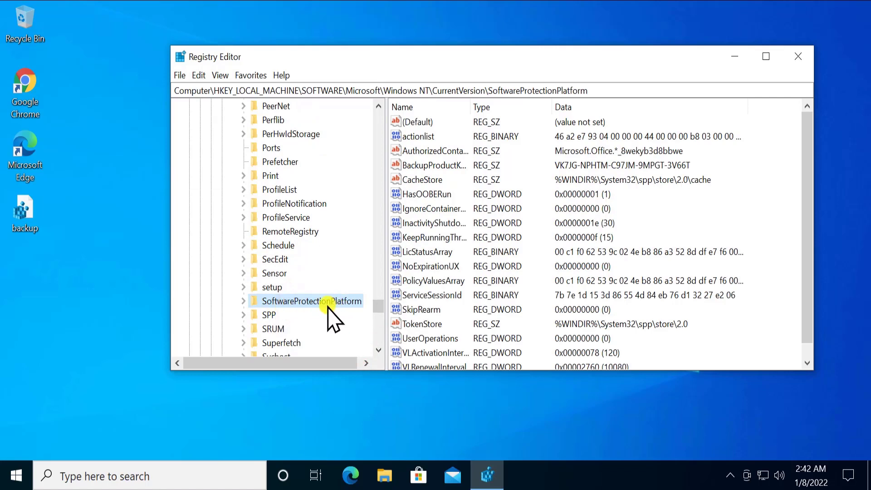
click(433, 165)
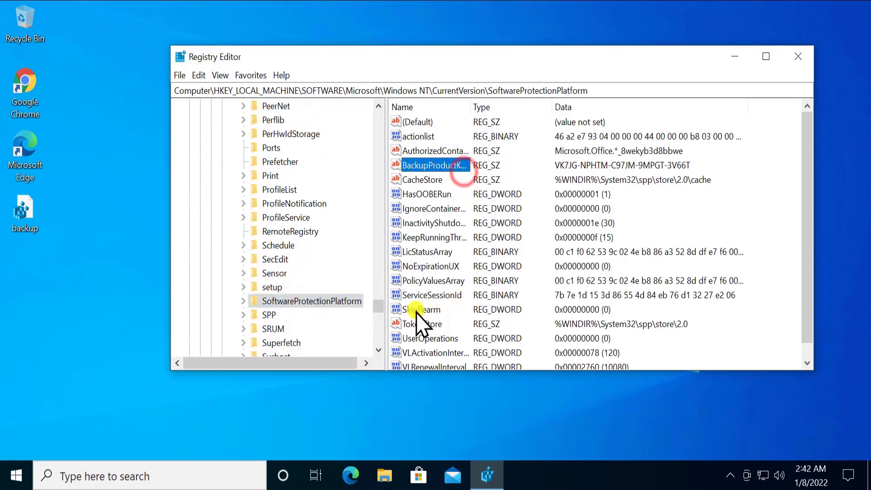
click(423, 309)
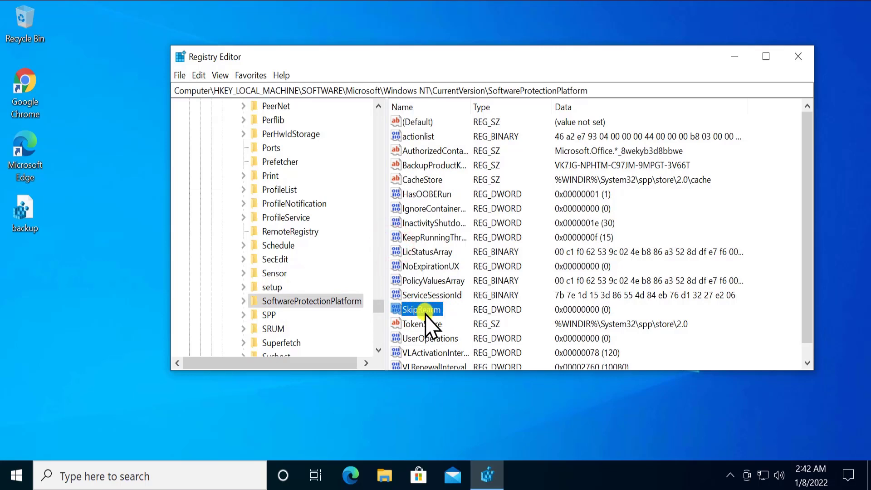
double_click(421, 309)
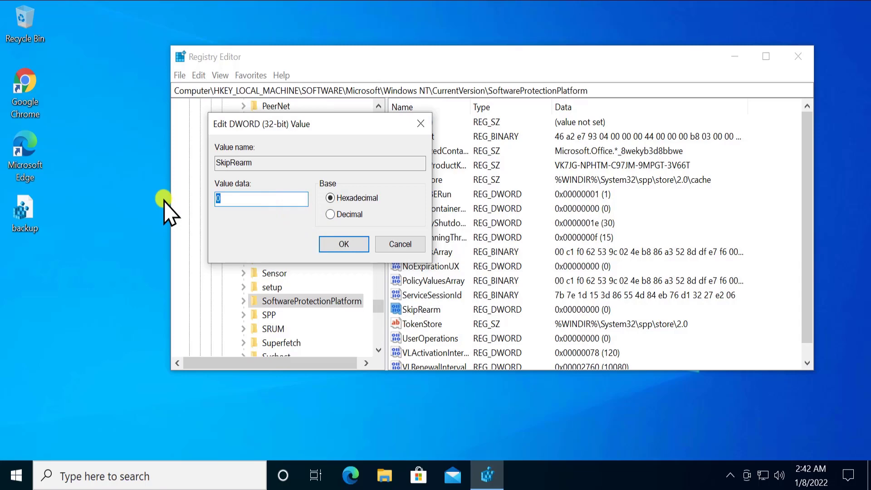
click(343, 244)
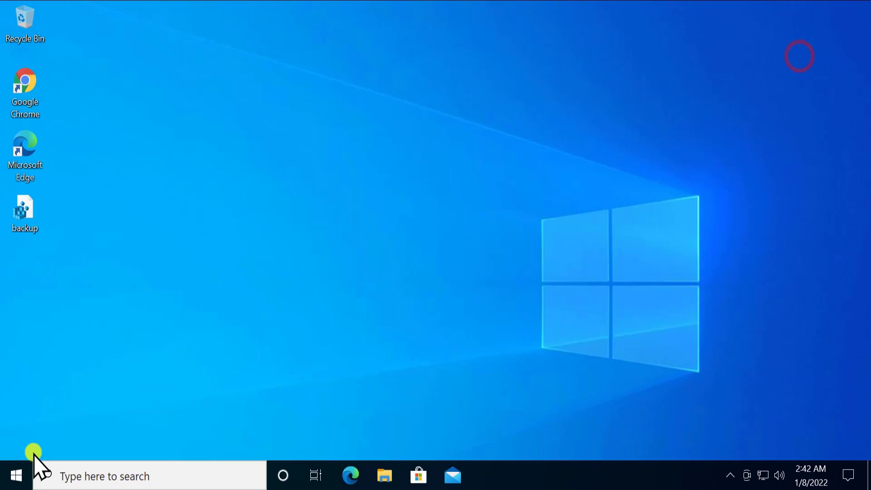
click(15, 476)
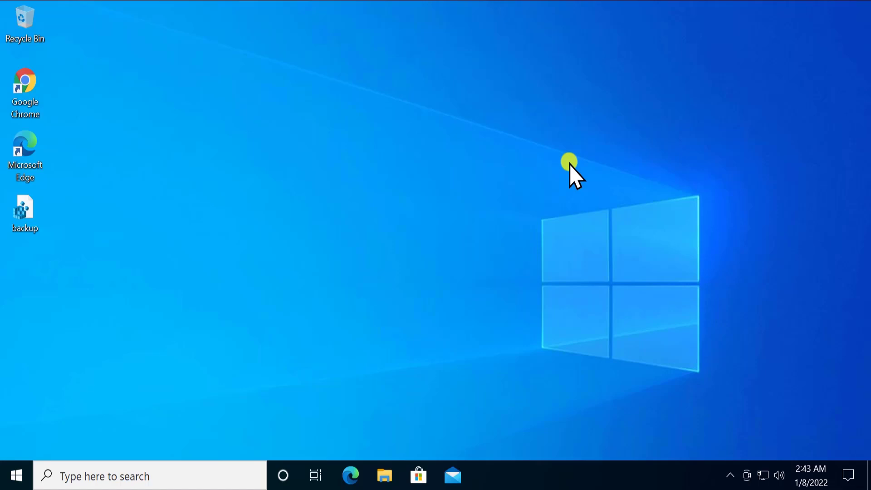
mouse_move(622, 214)
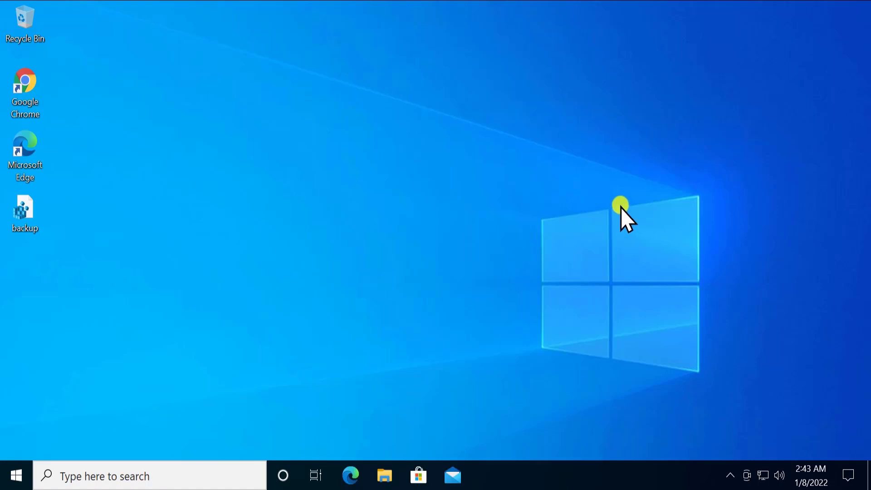
mouse_move(694, 208)
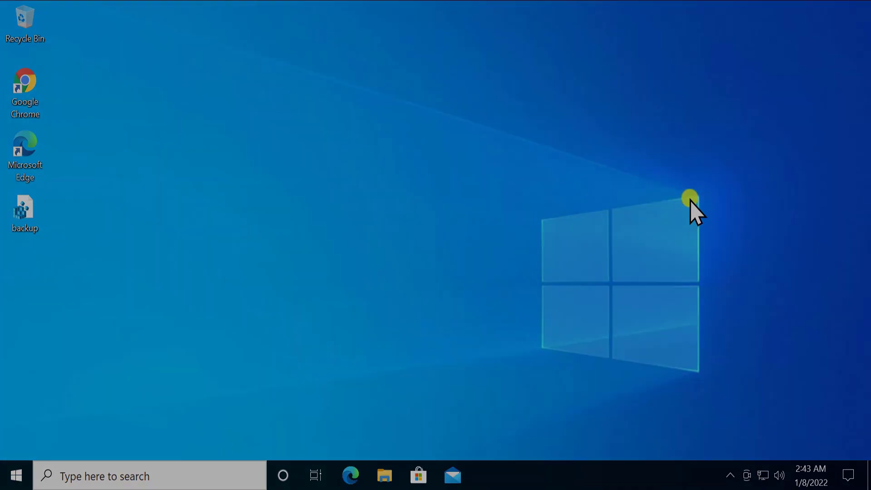